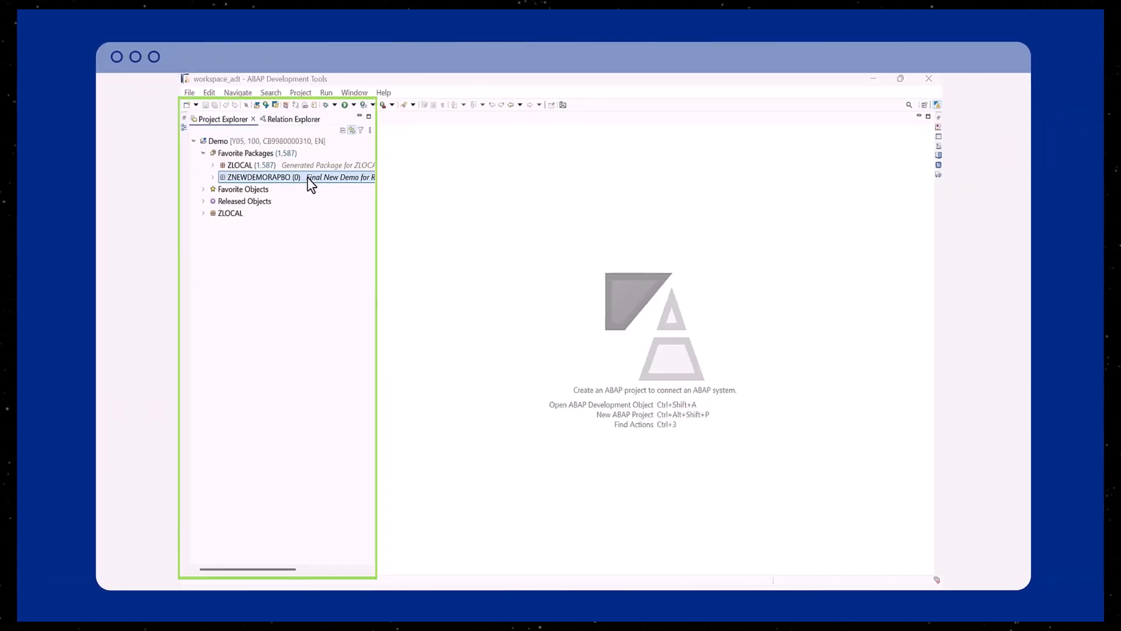
Launch the OData UI Service From Scratch generator for package ZNEWDEMORAPBO.
{"action": "right_click", "coordinate": [263, 176]}
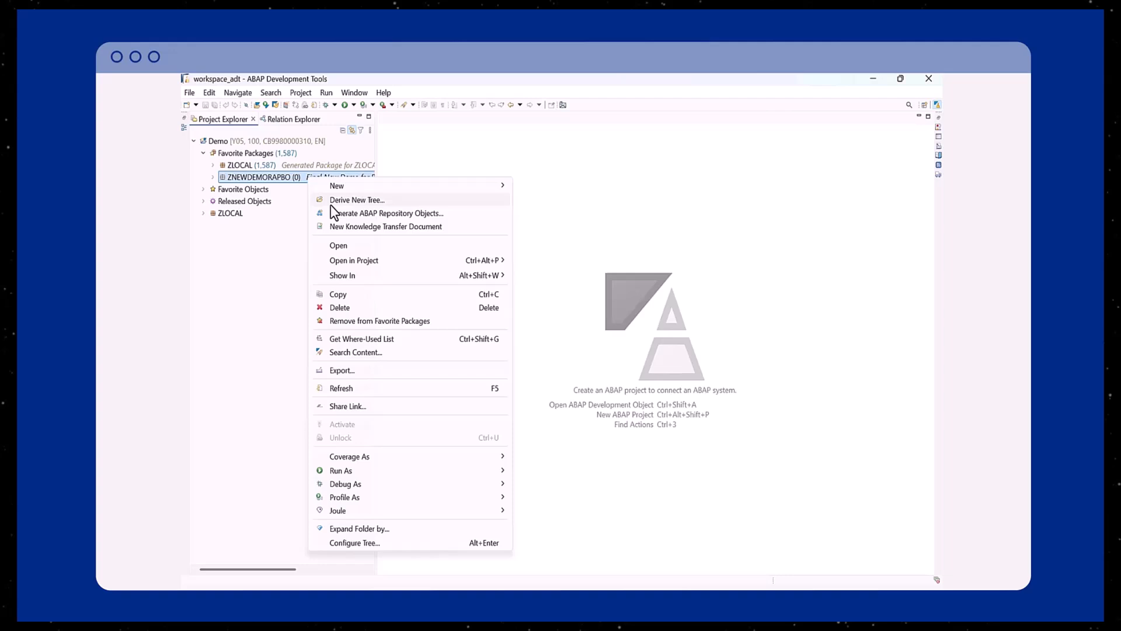
{"action": "left_click", "coordinate": [387, 213]}
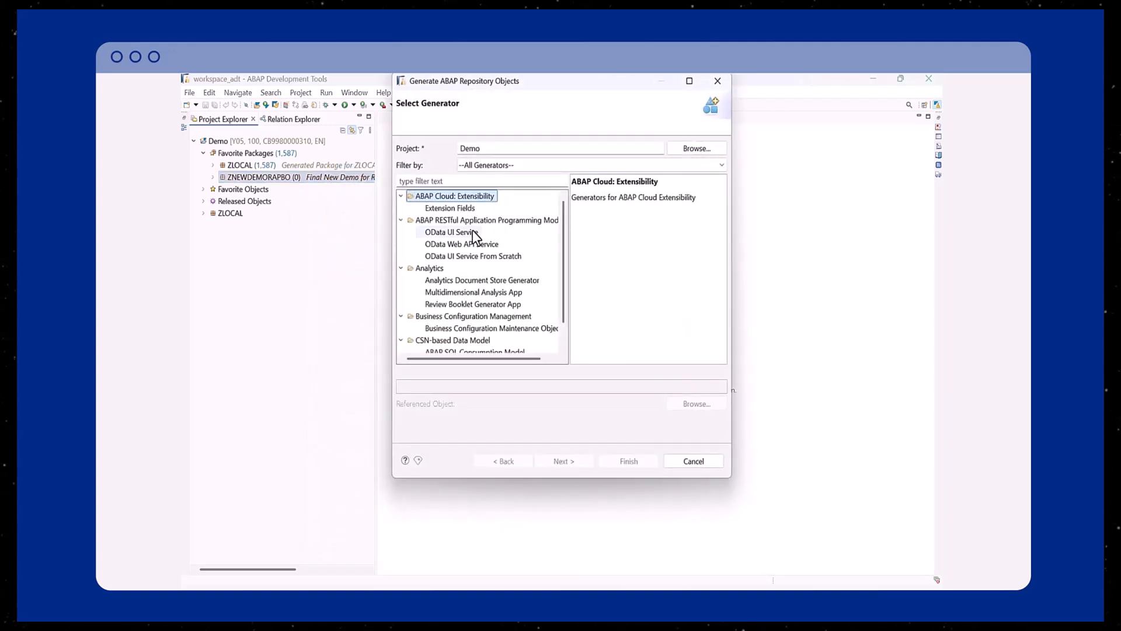
{"action": "left_click", "coordinate": [473, 255]}
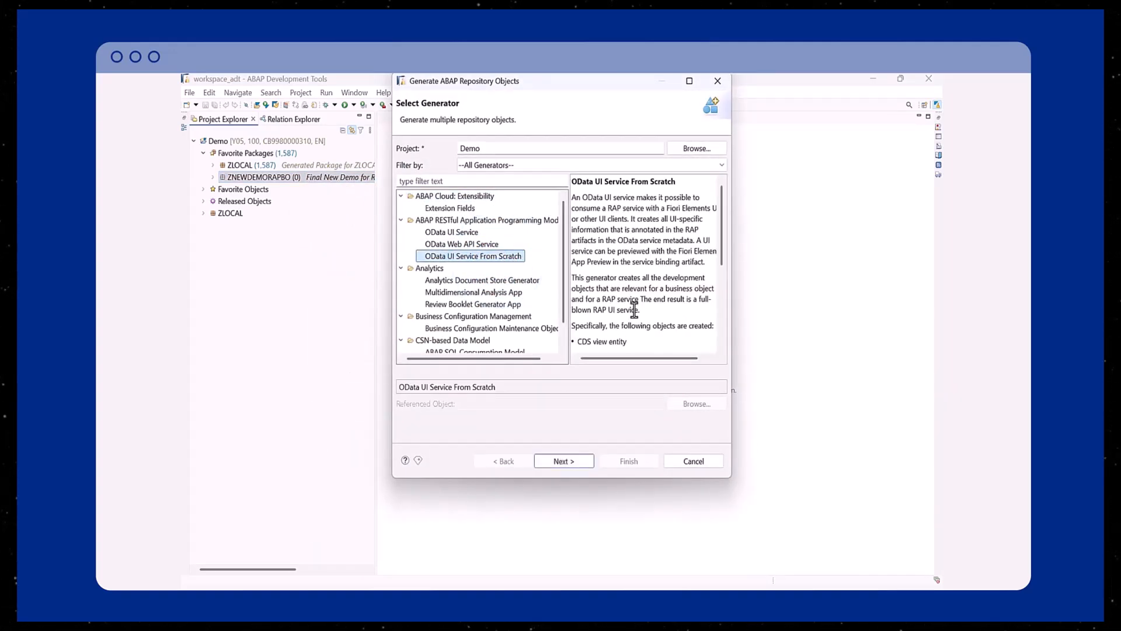
{"action": "scroll", "scroll_direction": "down", "scroll_amount": 3}
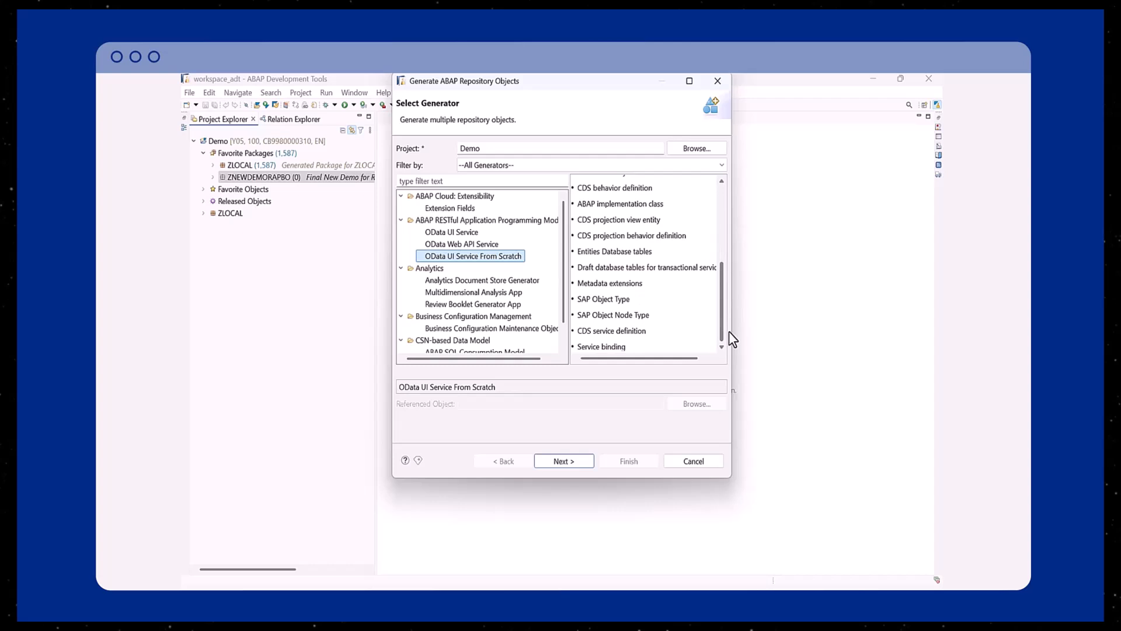
{"action": "mouse_move", "coordinate": [659, 427]}
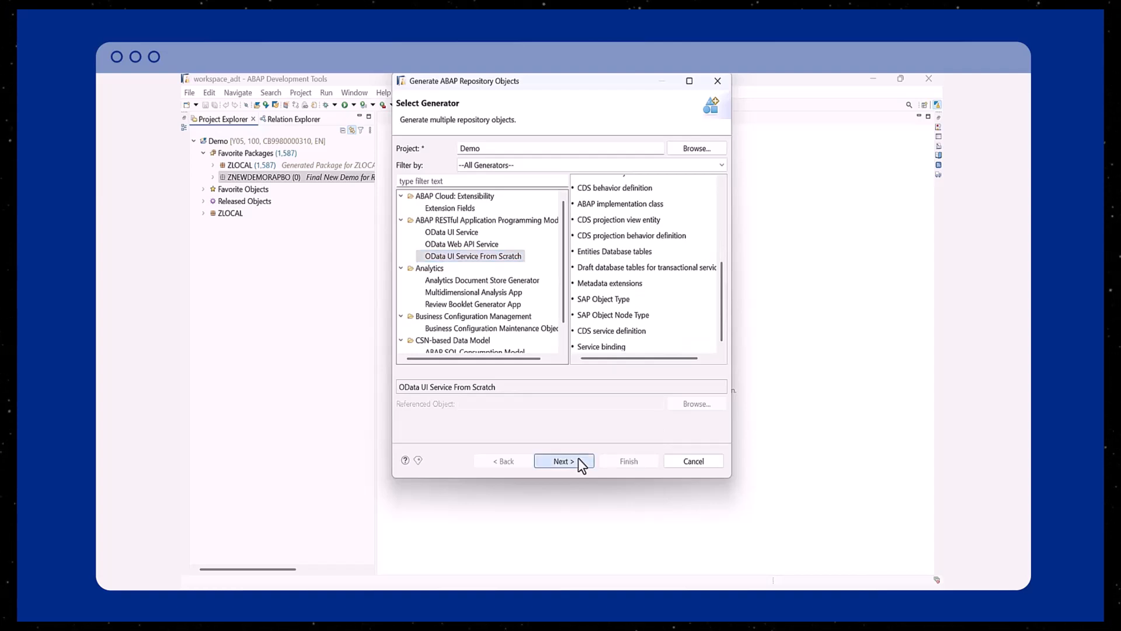
Keep ZNEWDEMORAPBO as the package and advance to the Configure Generator page.
{"action": "left_click", "coordinate": [563, 461]}
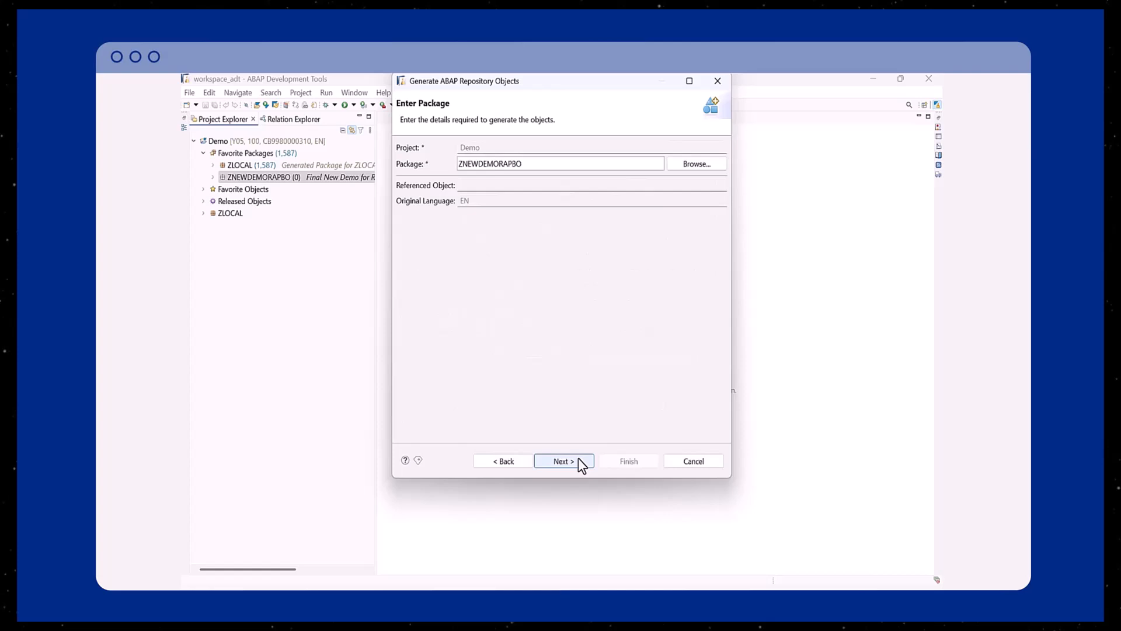
{"action": "left_click", "coordinate": [563, 460]}
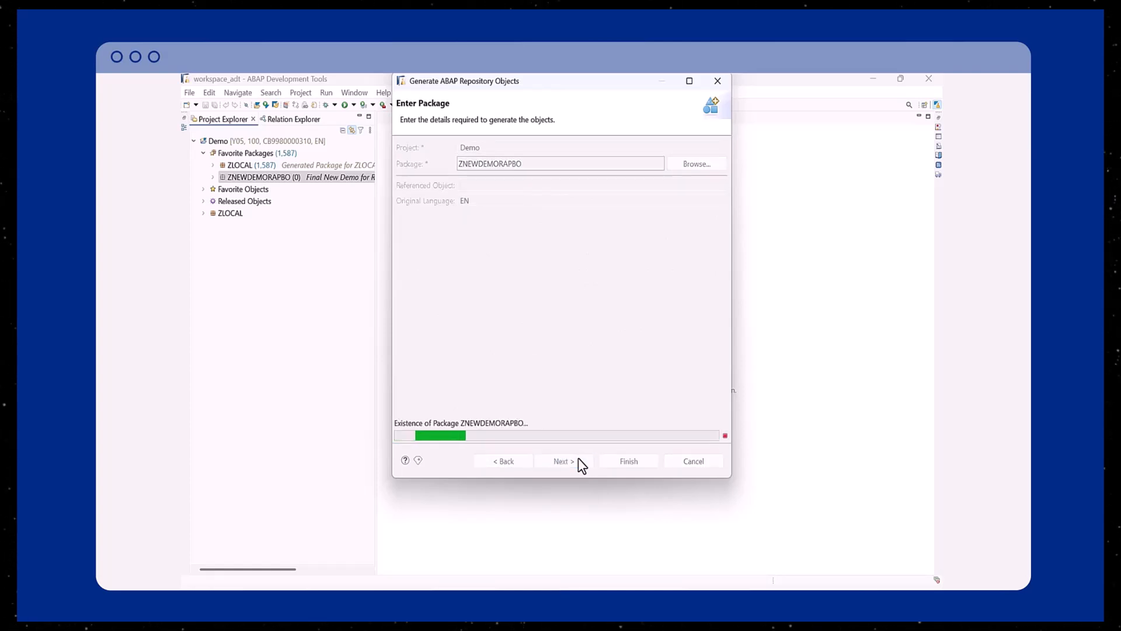
{"action": "left_click", "coordinate": [561, 460]}
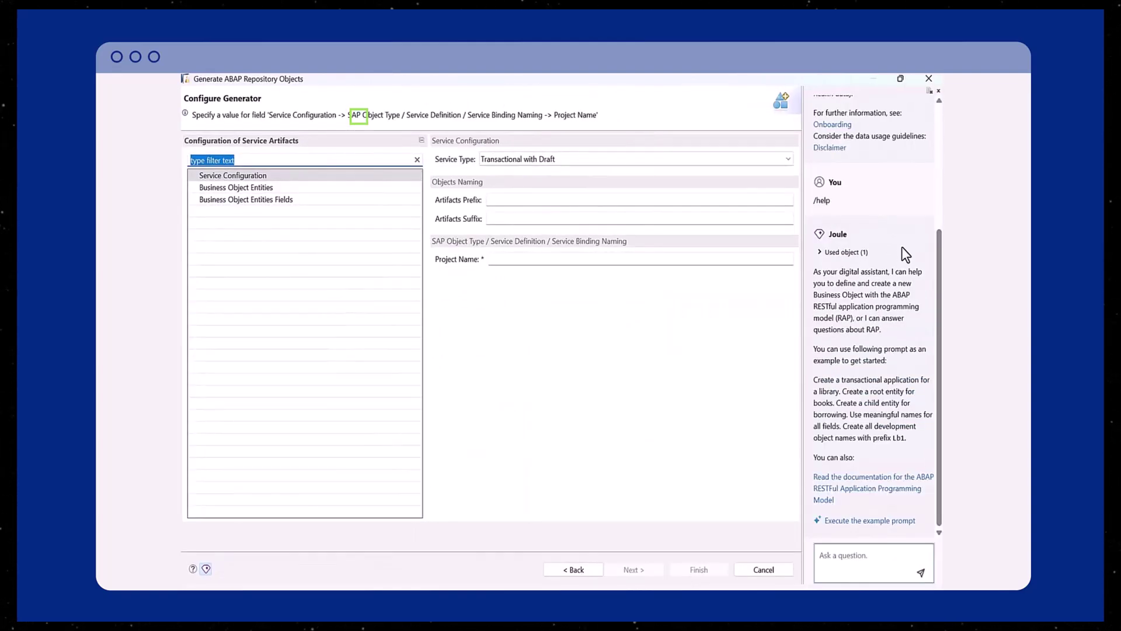
Send Joule the library app prompt and accept its TST/MyLibrary five-entity proposal.
{"action": "left_click", "coordinate": [872, 563]}
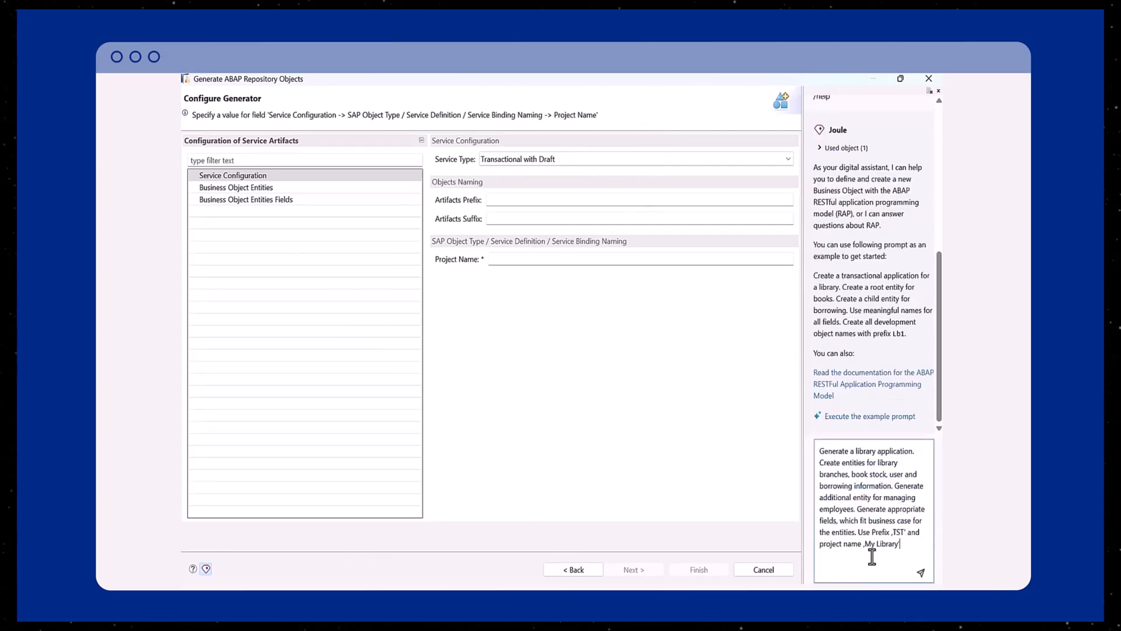
{"action": "mouse_move", "coordinate": [916, 577]}
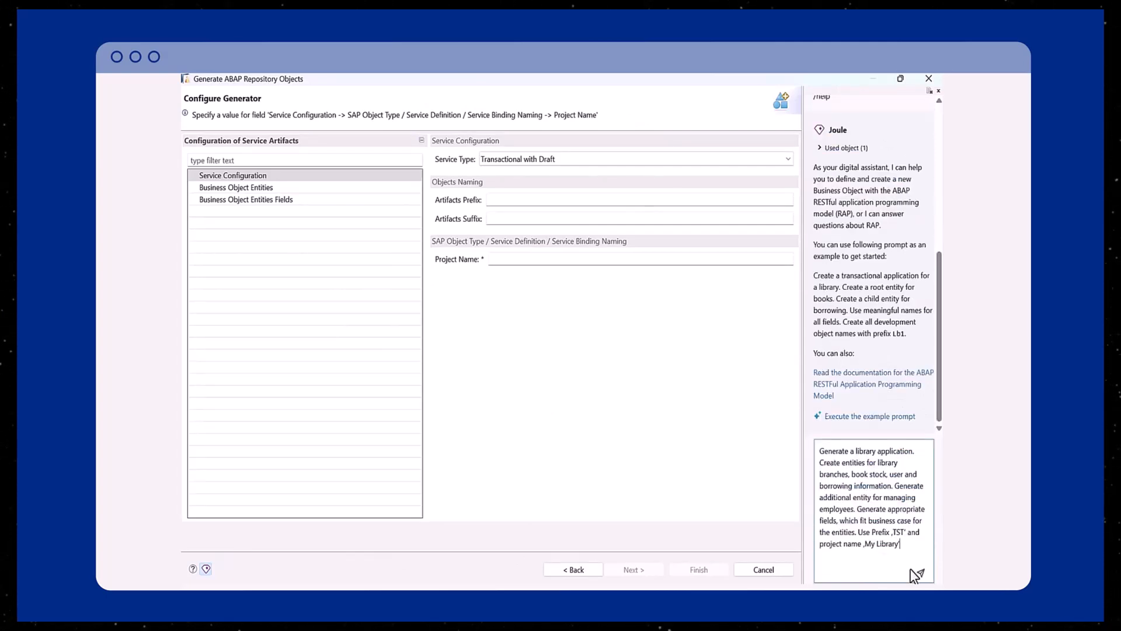
{"action": "left_click", "coordinate": [917, 573]}
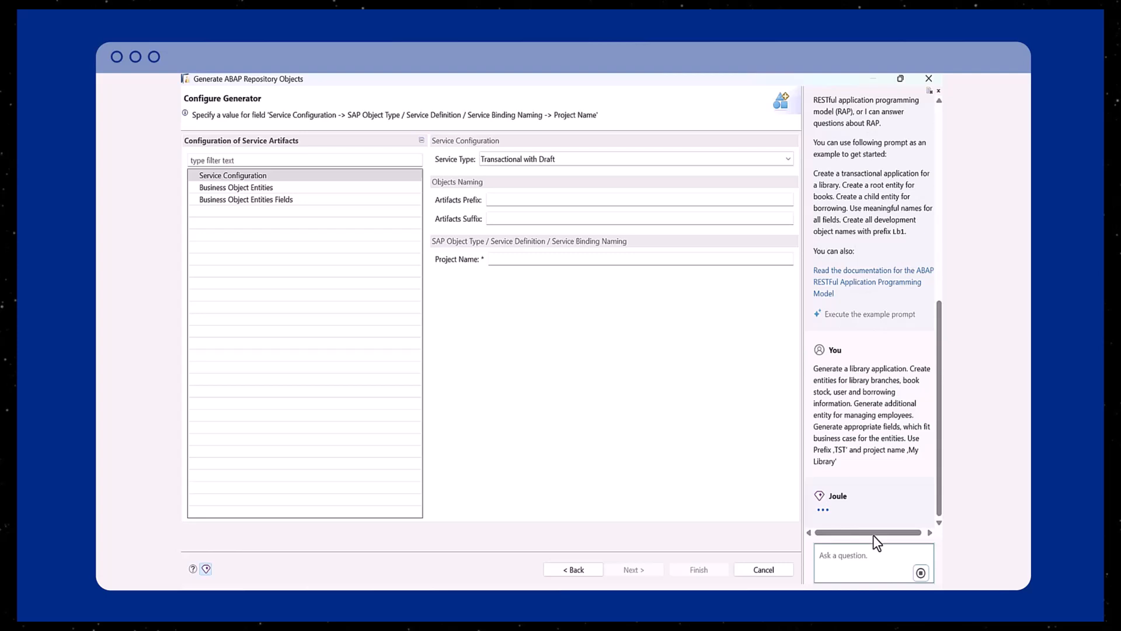
{"action": "mouse_move", "coordinate": [440, 491]}
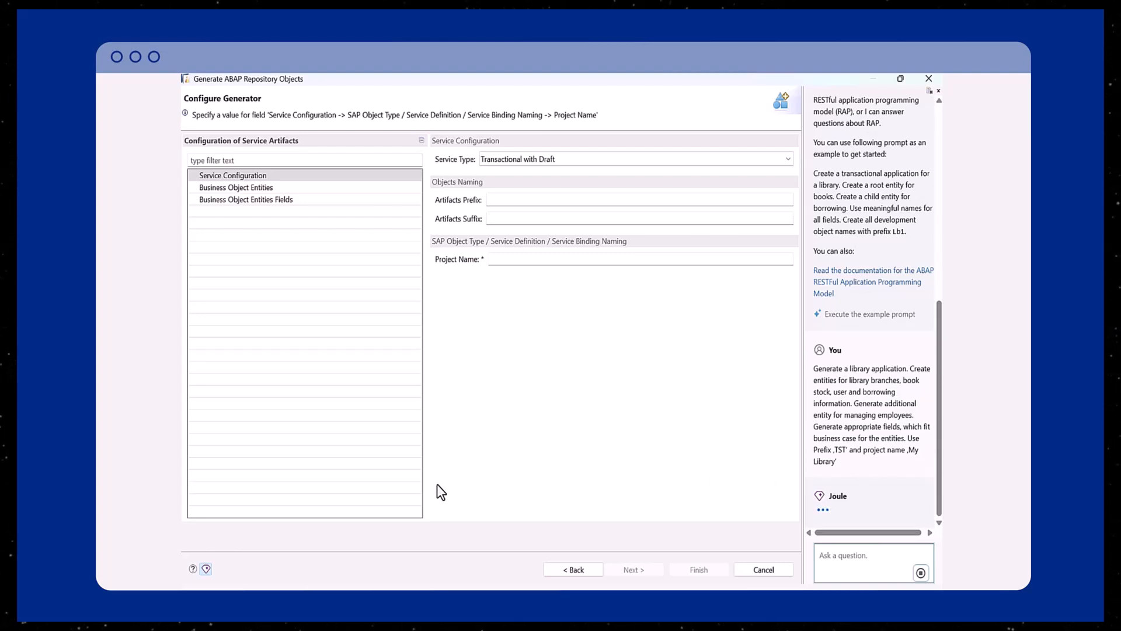
{"action": "mouse_move", "coordinate": [424, 437]}
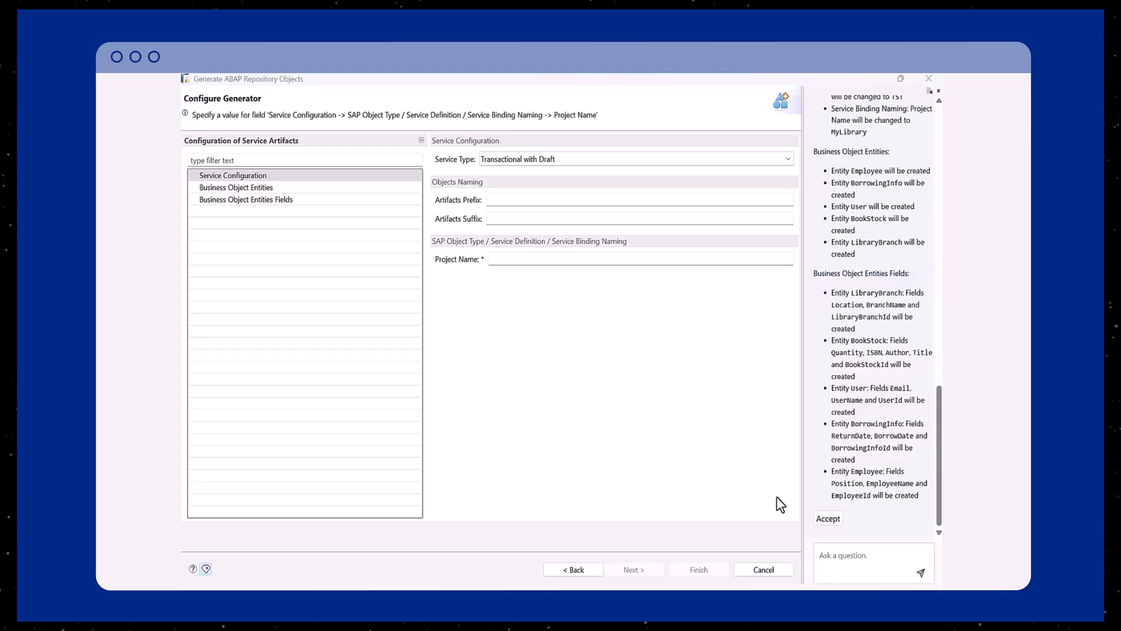
{"action": "mouse_move", "coordinate": [889, 498]}
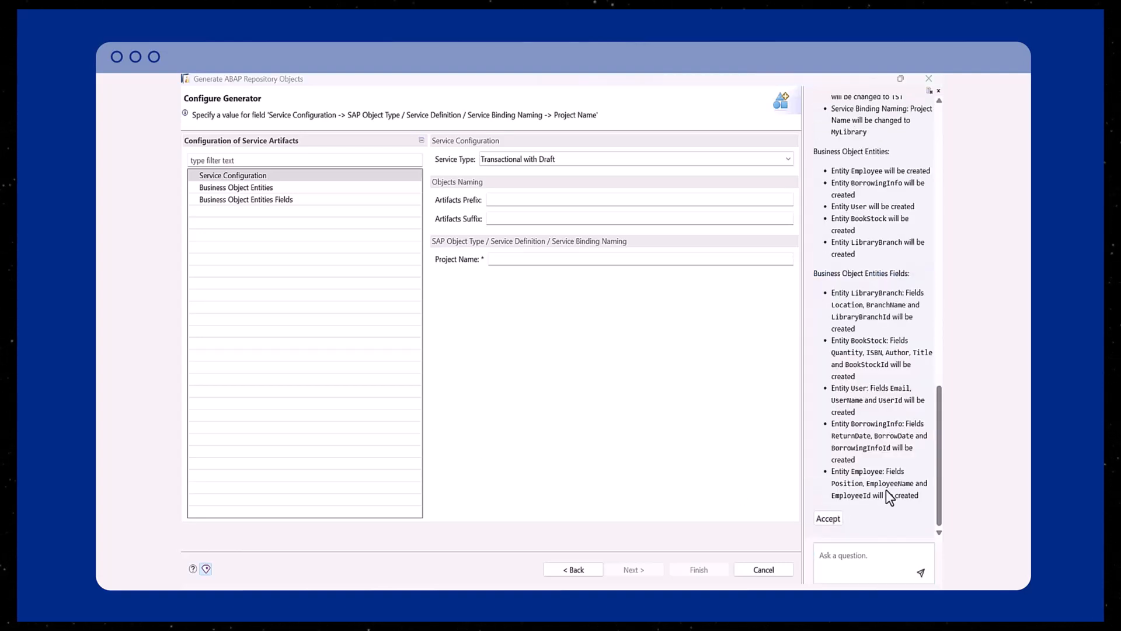
{"action": "scroll", "scroll_direction": "up", "scroll_amount": 3}
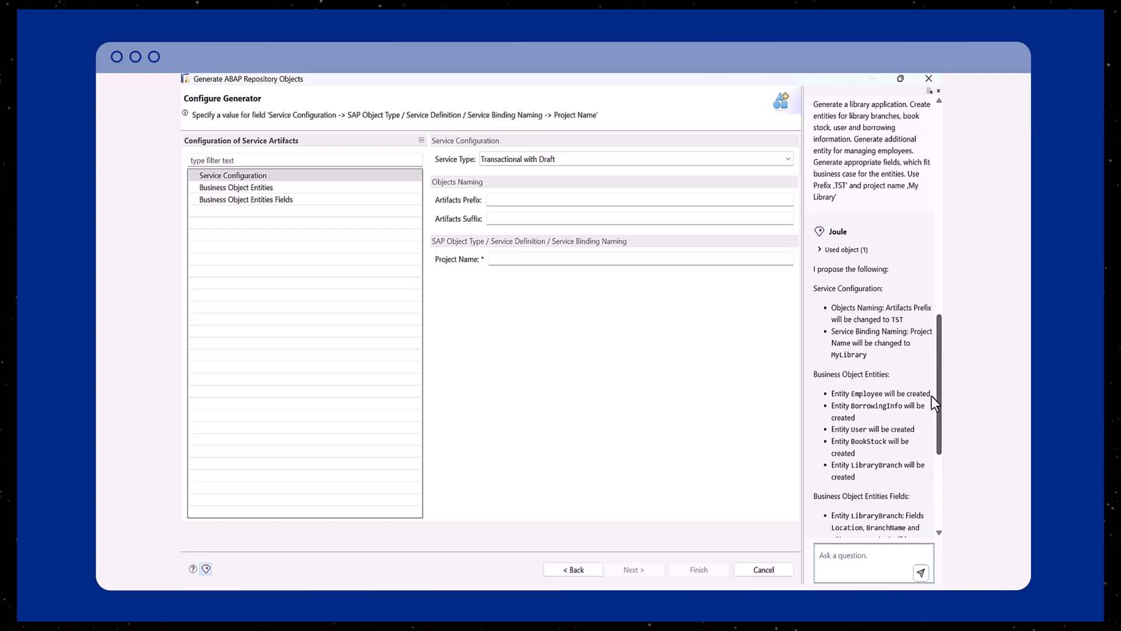
{"action": "scroll", "scroll_direction": "down", "scroll_amount": 3}
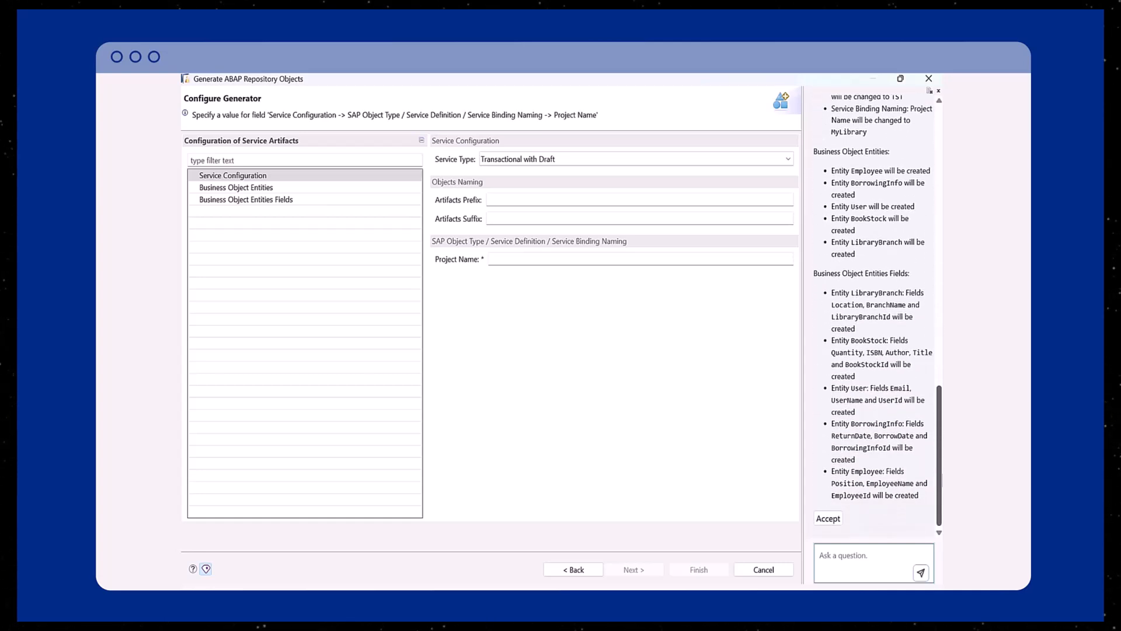
{"action": "left_click", "coordinate": [828, 518]}
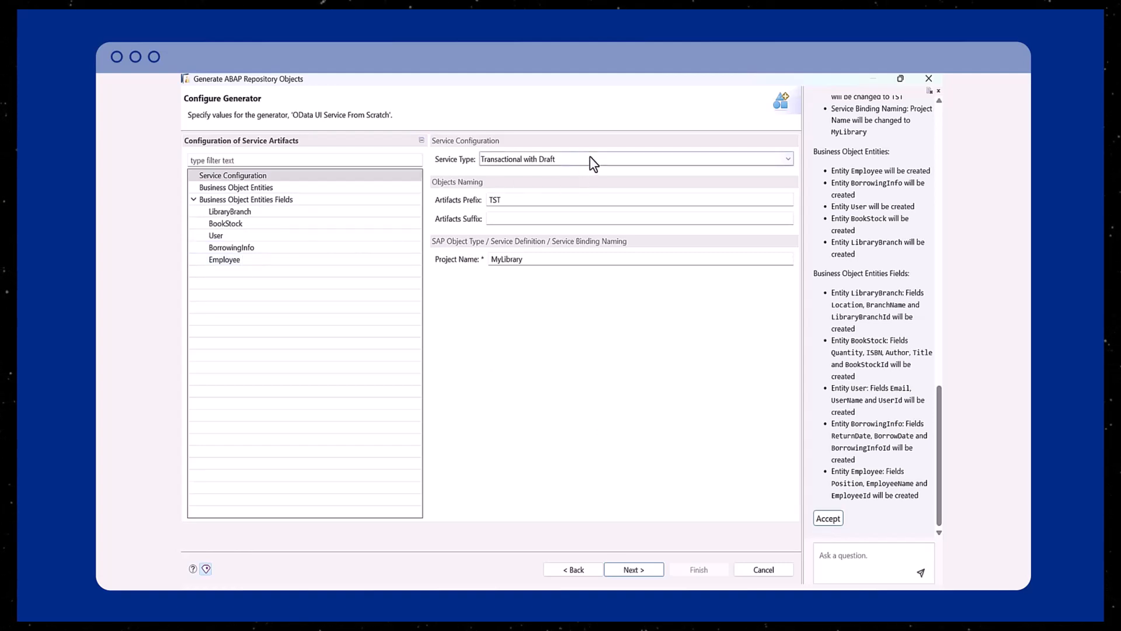
Set Service Type to Transactional without Draft, keeping prefix TST and project MyLibrary.
{"action": "left_click", "coordinate": [633, 158]}
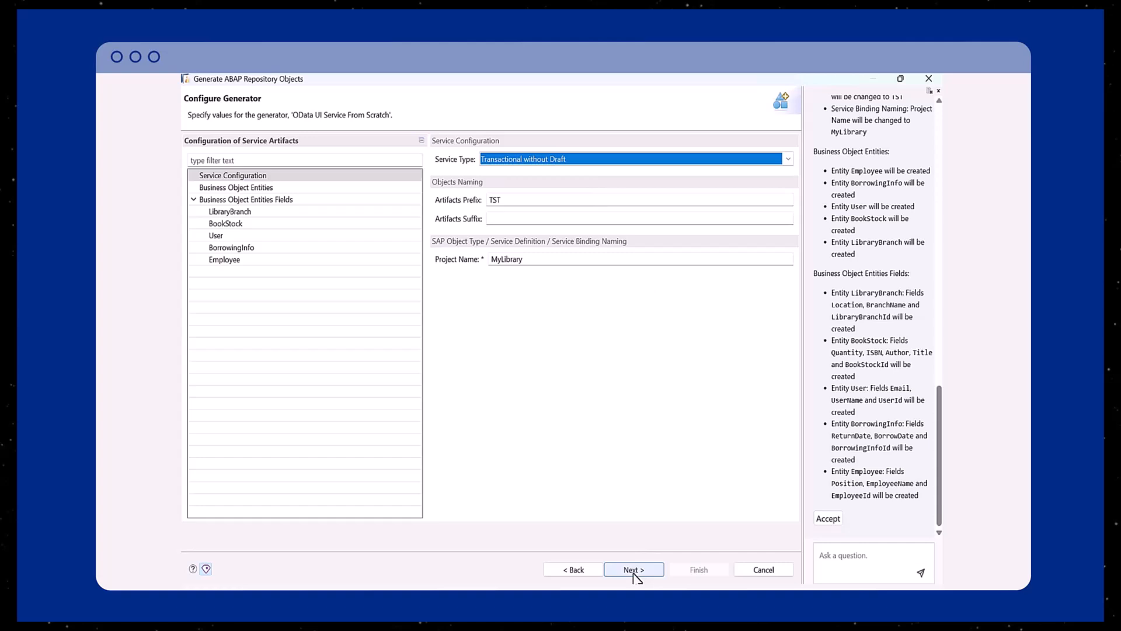
{"action": "left_click", "coordinate": [631, 569]}
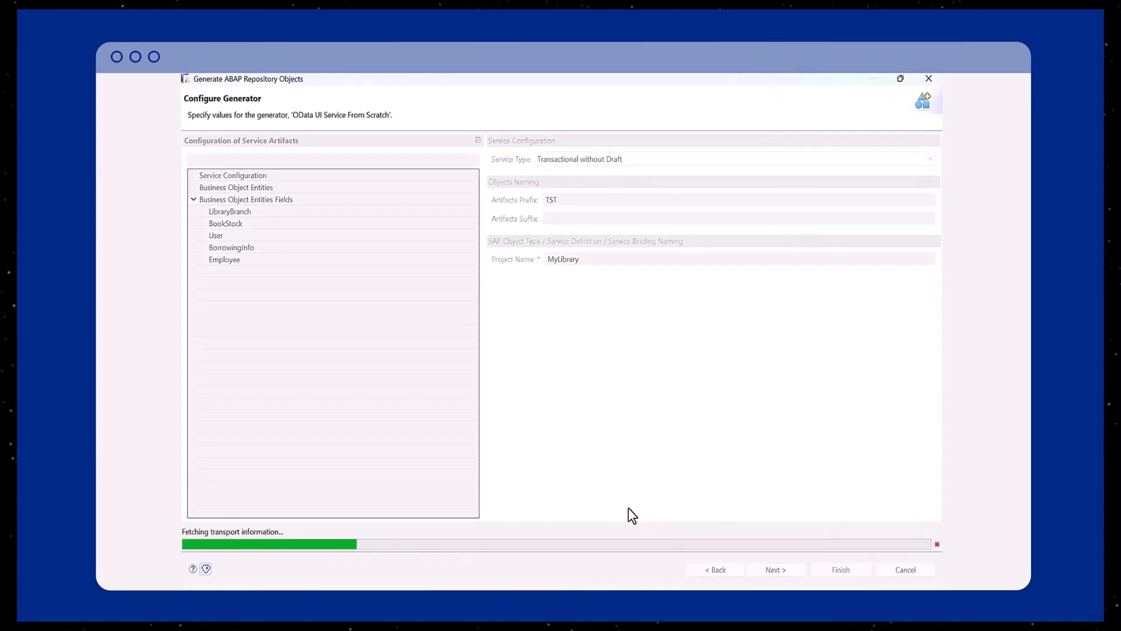
{"action": "left_click", "coordinate": [775, 569]}
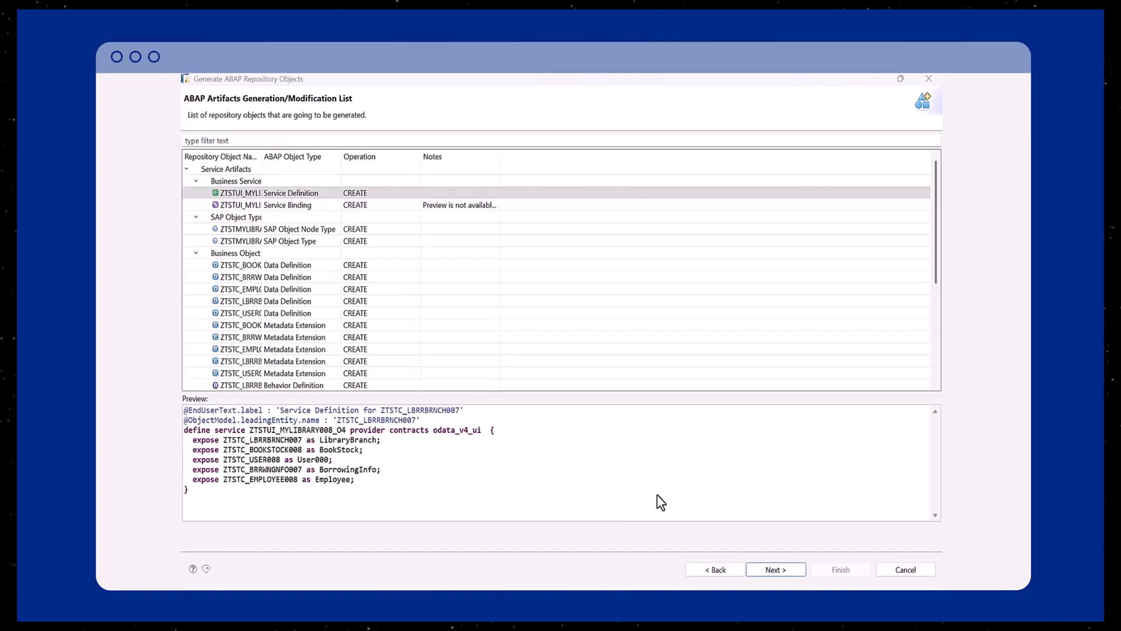
Scroll through the artifacts marked CREATE and continue to transport selection.
{"action": "scroll", "scroll_direction": "down", "scroll_amount": 3}
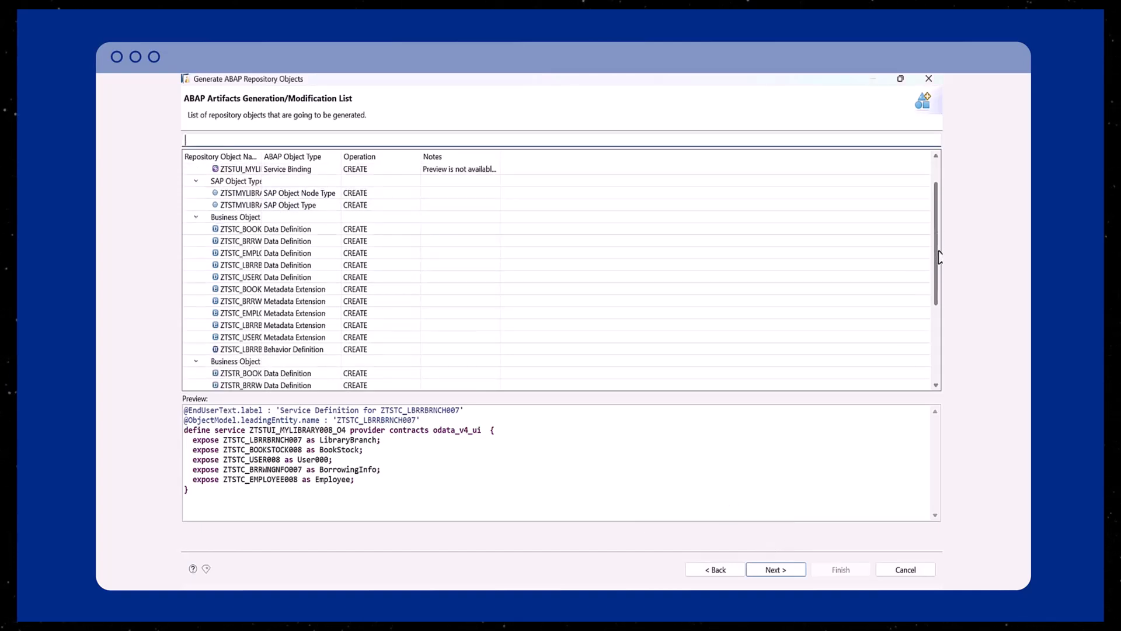
{"action": "scroll", "scroll_direction": "down", "scroll_amount": 3}
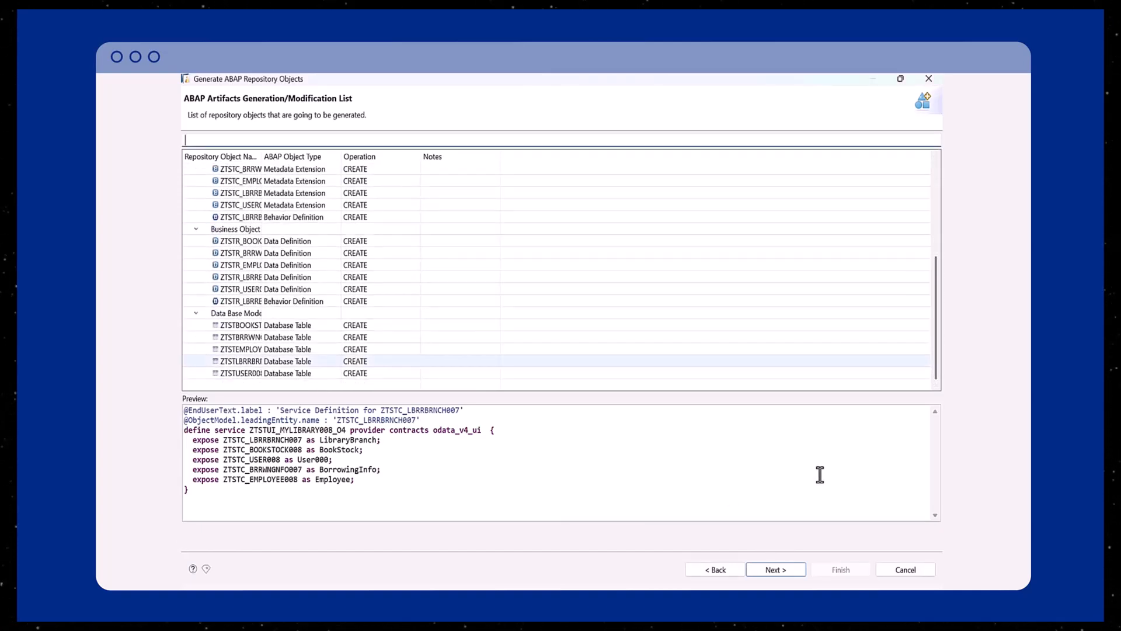
{"action": "left_click", "coordinate": [774, 569]}
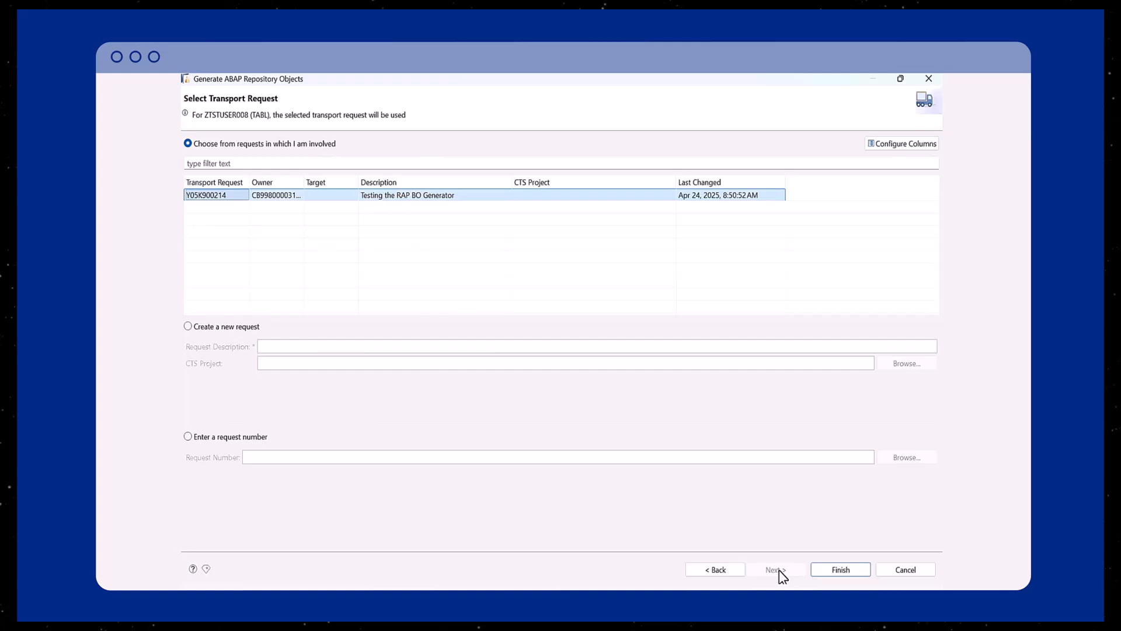
Generate on transport Y05K900214 and open binding ZTSTUI_MYLIBRARY008_O4.
{"action": "left_click", "coordinate": [840, 569]}
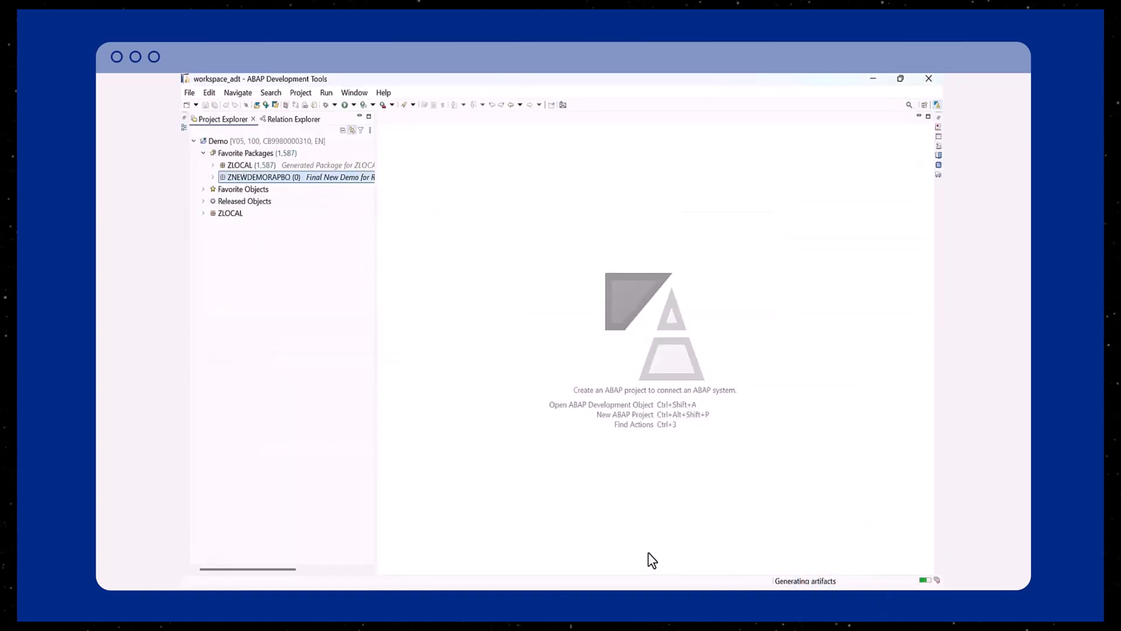
{"action": "mouse_move", "coordinate": [626, 506]}
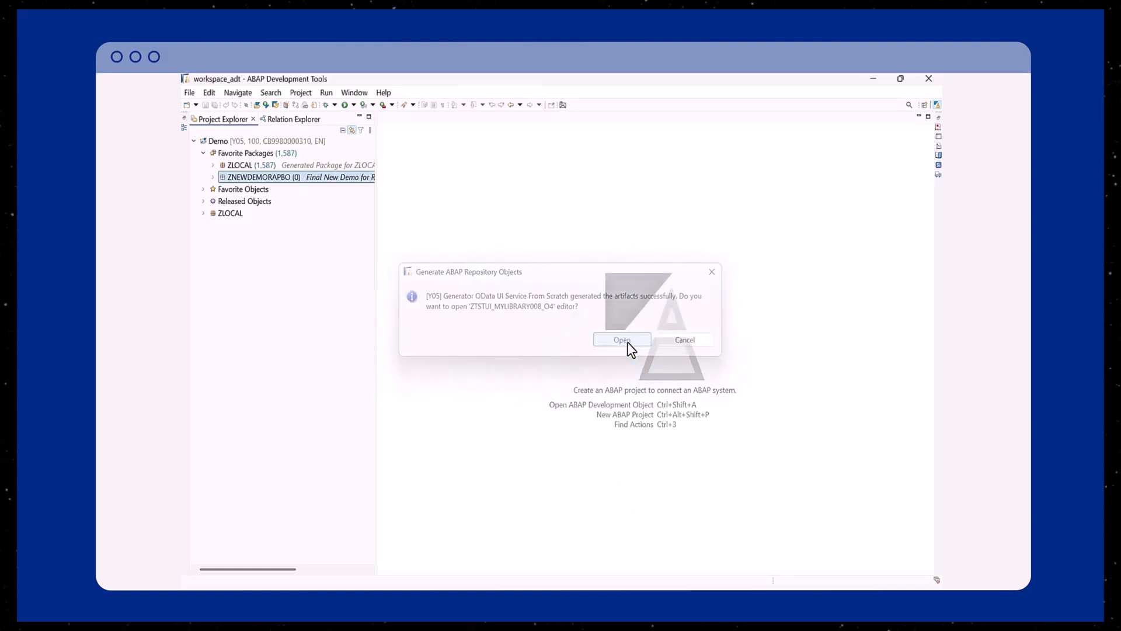
{"action": "left_click", "coordinate": [621, 340]}
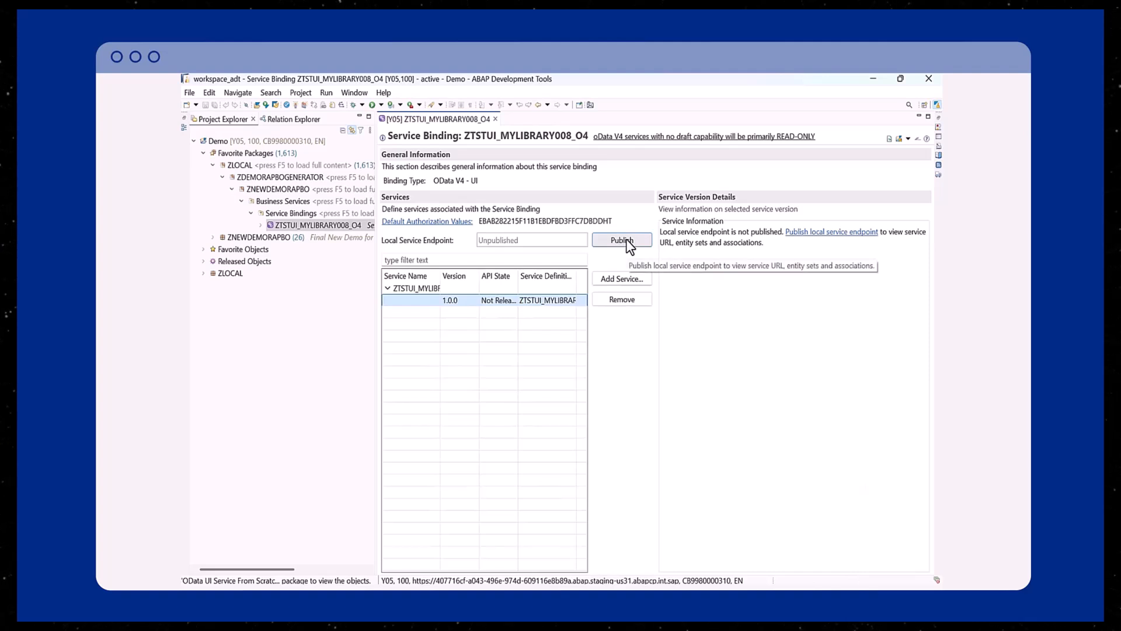
Publish ZTSTUI_MYLIBRARY008_O4's local endpoint and select the LibraryBranch entity set.
{"action": "left_click", "coordinate": [622, 239]}
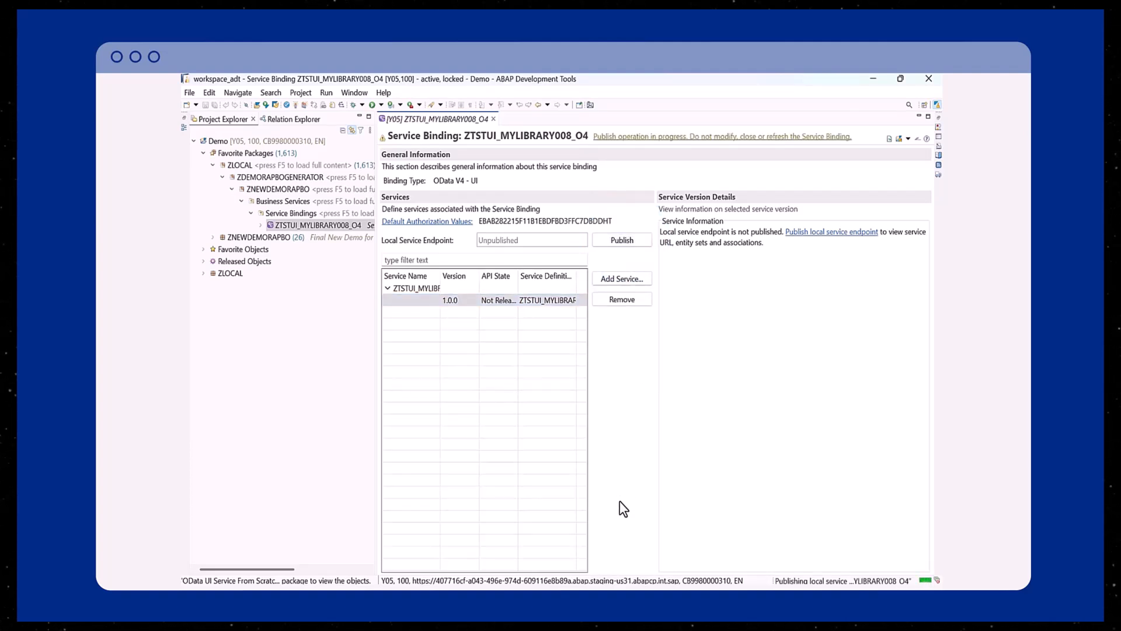
{"action": "left_click", "coordinate": [621, 239]}
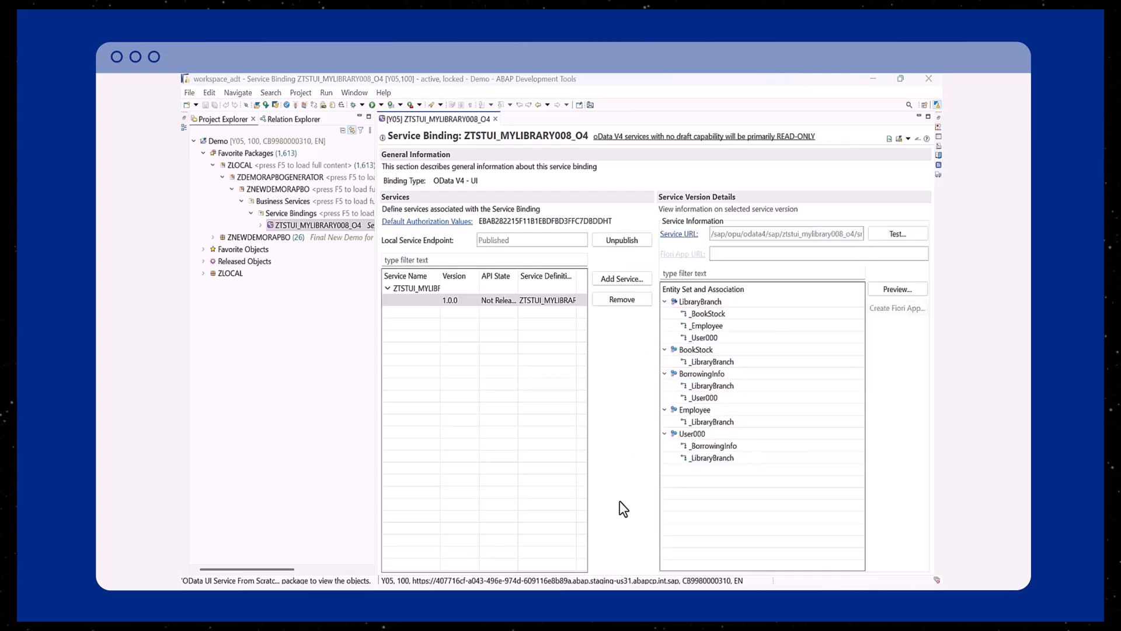
{"action": "mouse_move", "coordinate": [734, 421]}
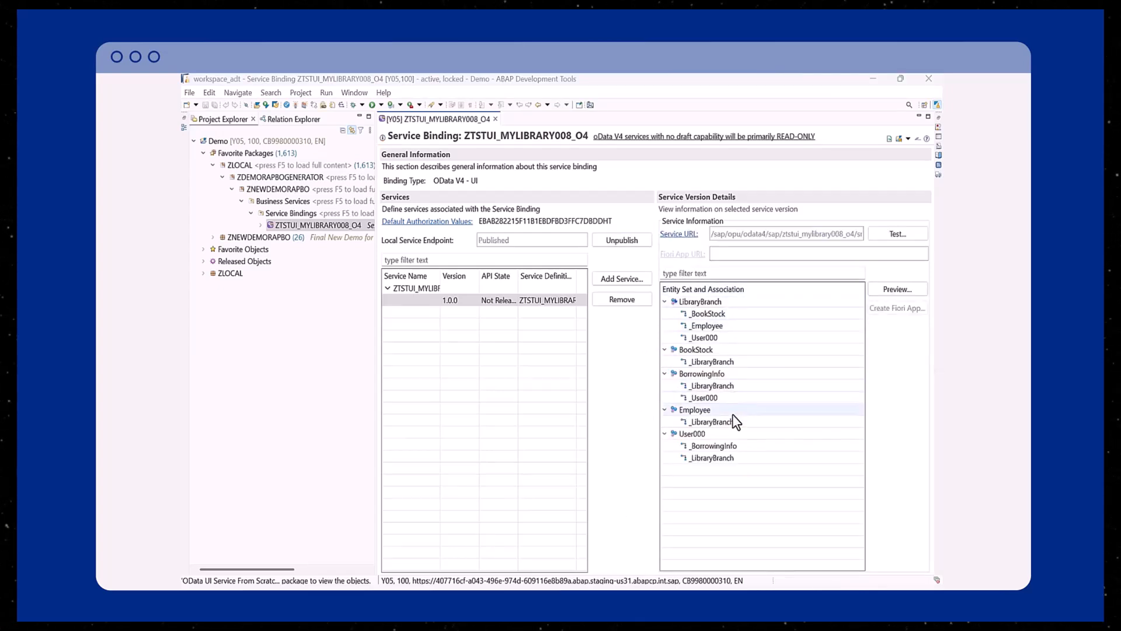
{"action": "mouse_move", "coordinate": [766, 301]}
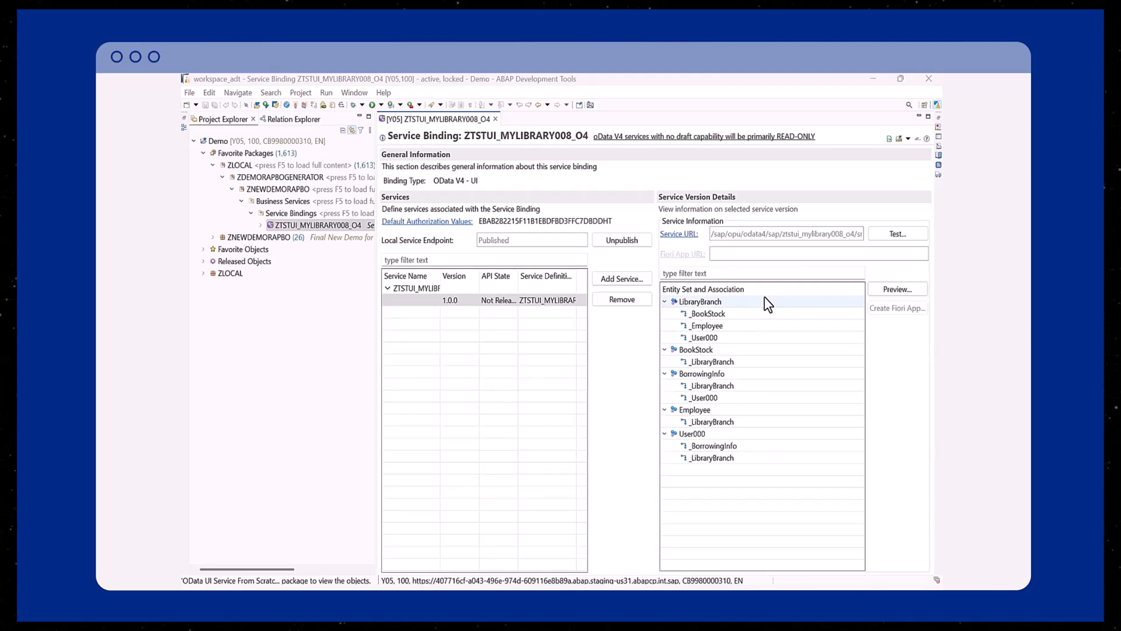
{"action": "left_click", "coordinate": [766, 301]}
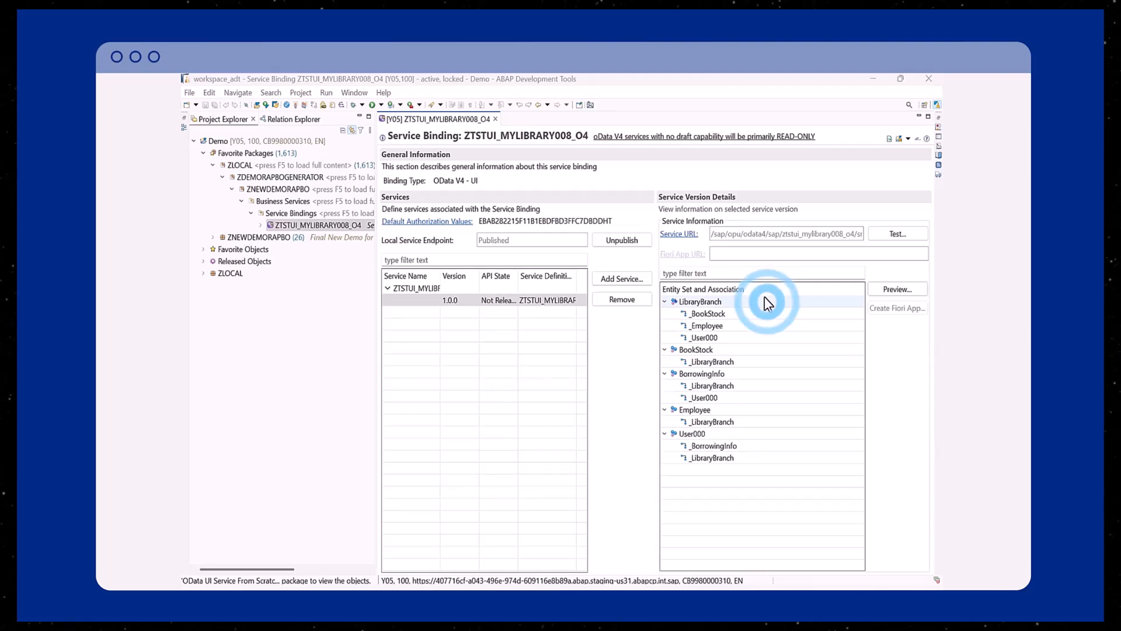
{"action": "mouse_move", "coordinate": [897, 289]}
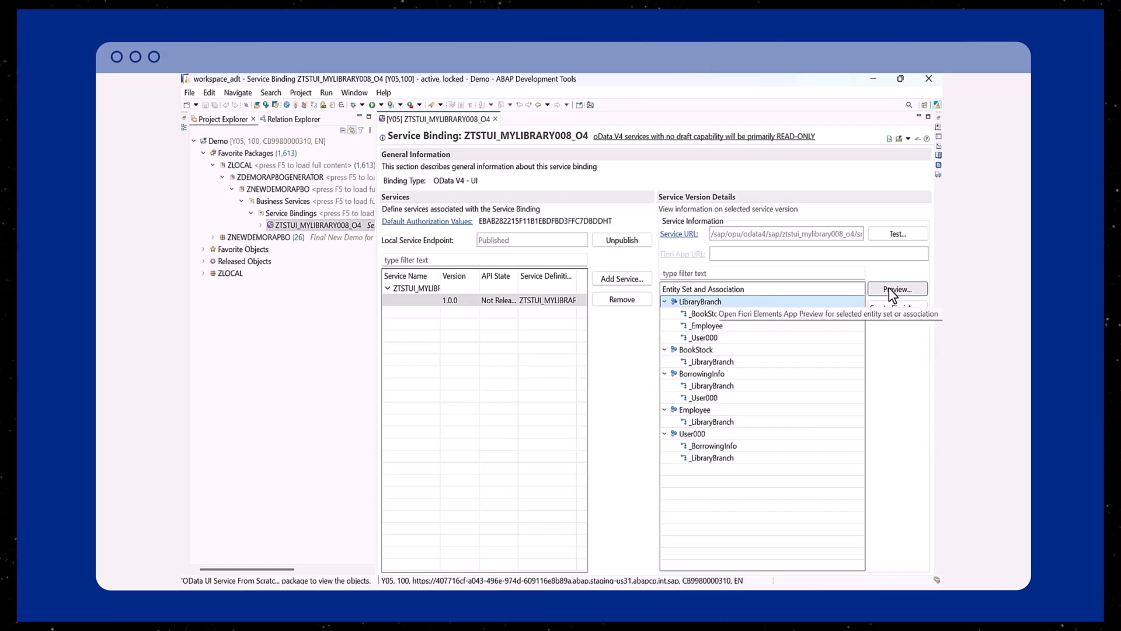
Preview the LibraryBranch entity set as a Fiori Elements list report in the browser.
{"action": "left_click", "coordinate": [897, 289]}
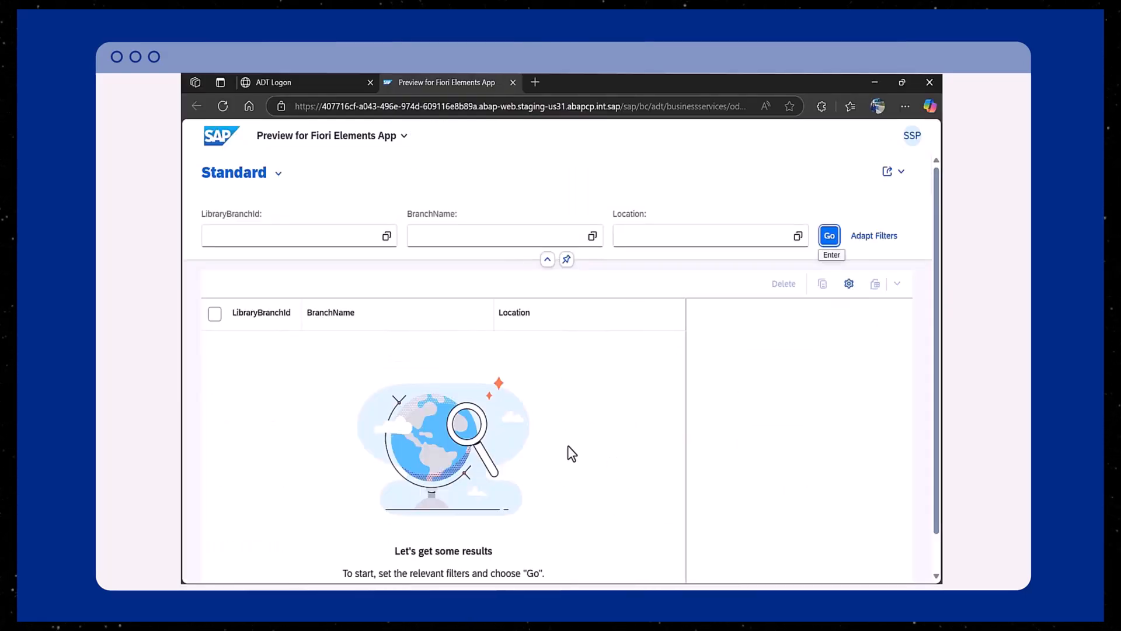
{"action": "mouse_move", "coordinate": [297, 140]}
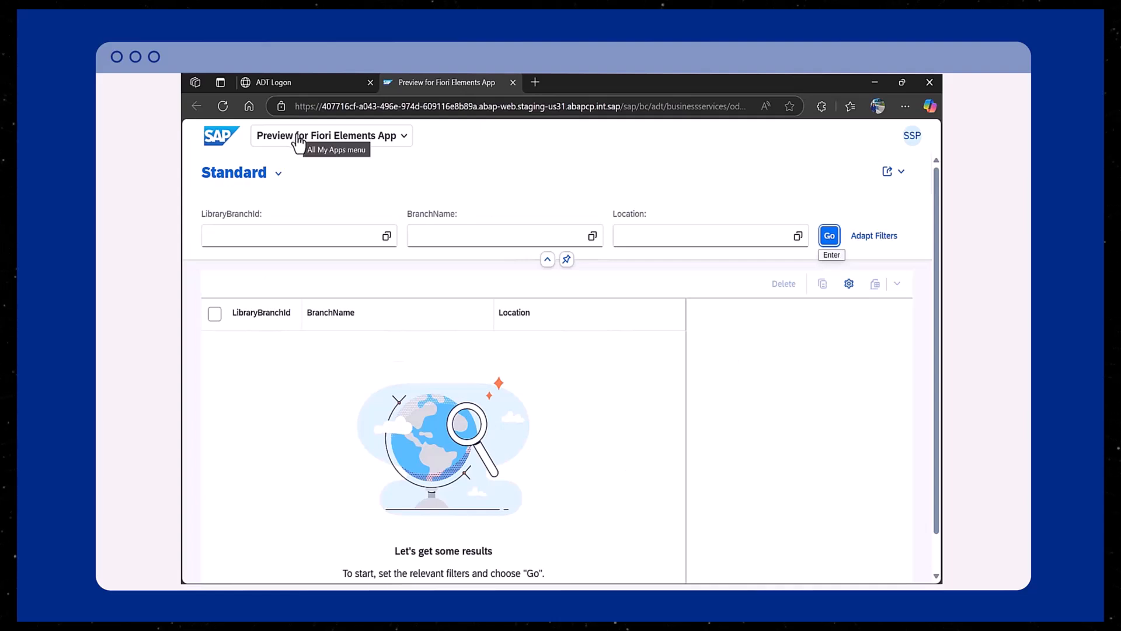
{"action": "mouse_move", "coordinate": [418, 230]}
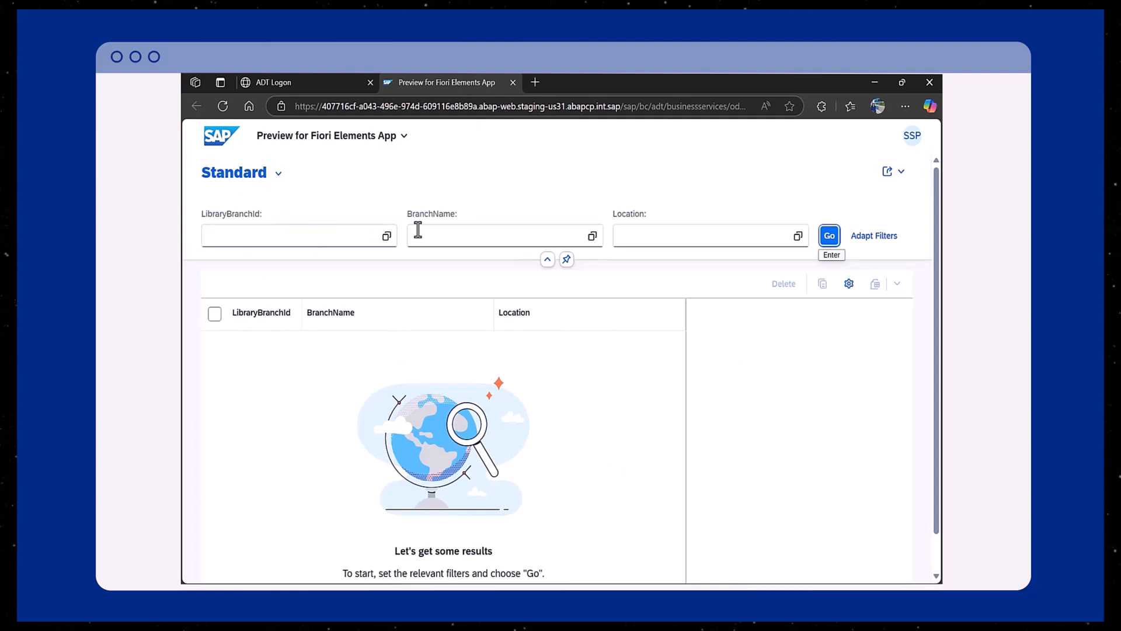